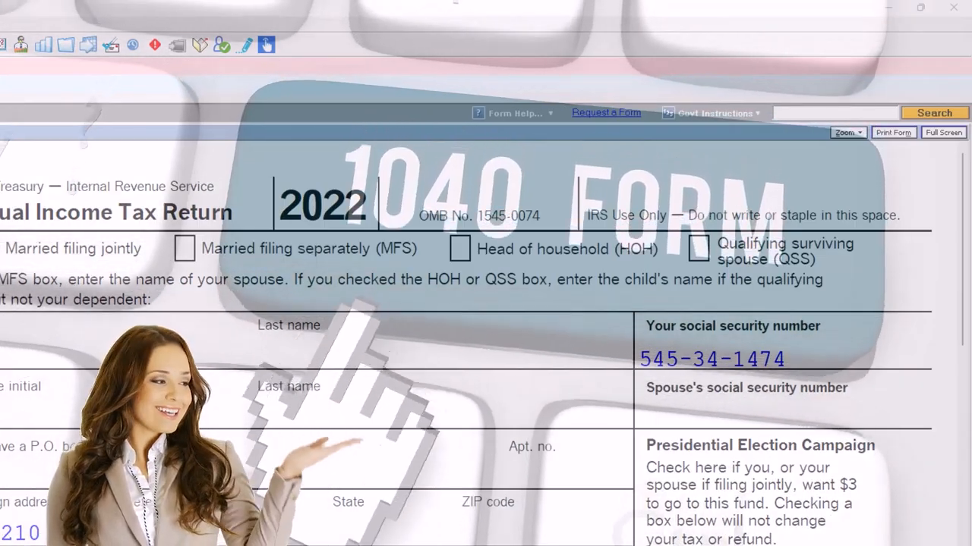
Check Excel's Tax Formula F1040 sheet: taxable income 87,050, total tax 14,774, payments 15,000.
{"action": "scroll", "scroll_direction": "down", "scroll_amount": 3}
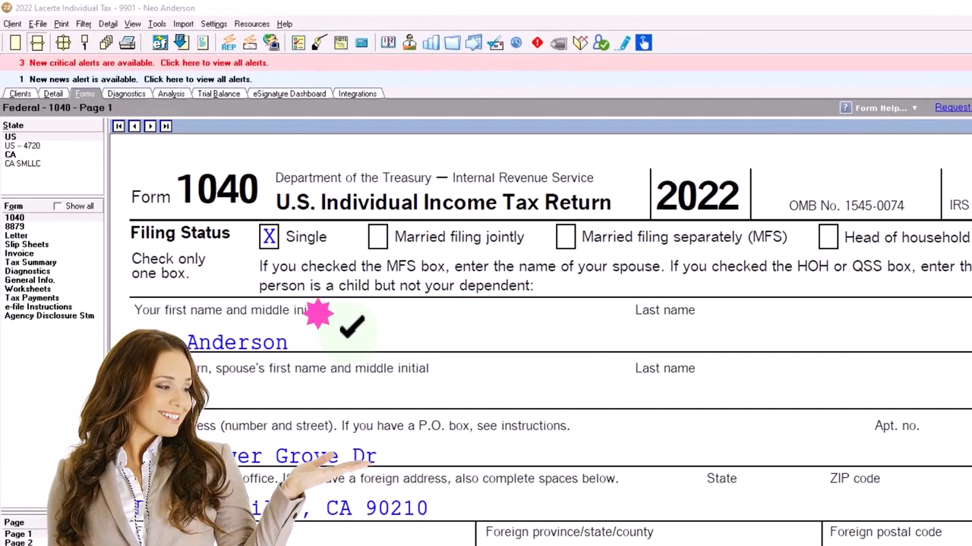
{"action": "scroll", "scroll_direction": "down", "scroll_amount": 3}
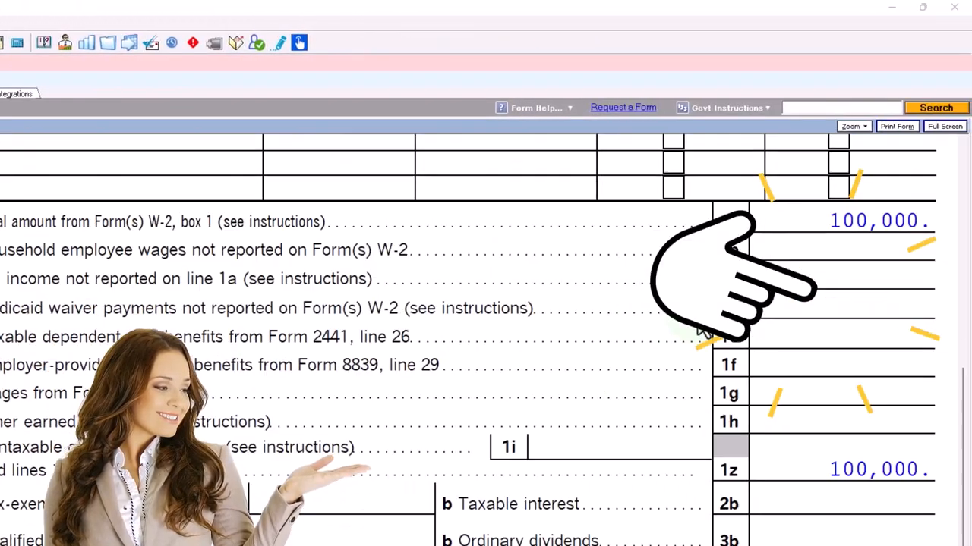
{"action": "scroll", "scroll_direction": "down", "scroll_amount": 3}
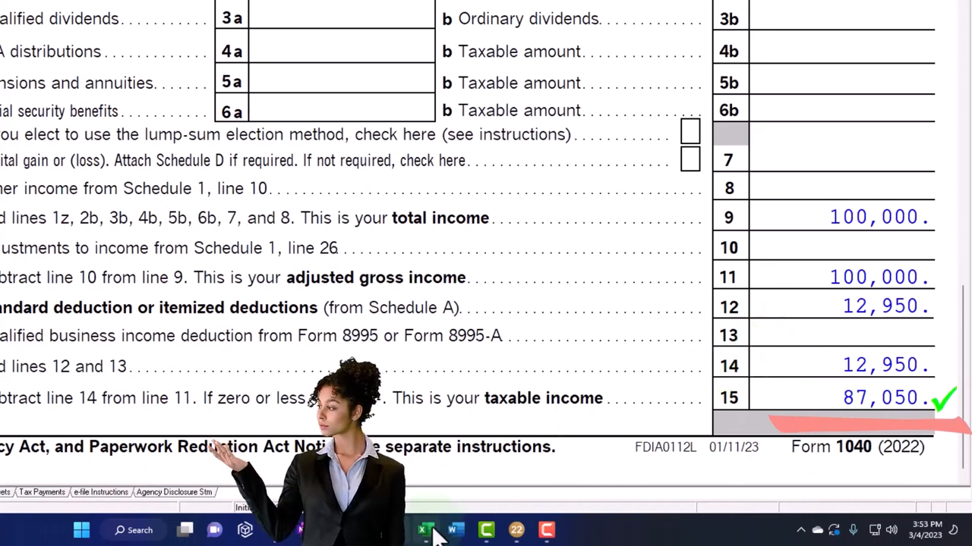
{"action": "left_click", "coordinate": [862, 530]}
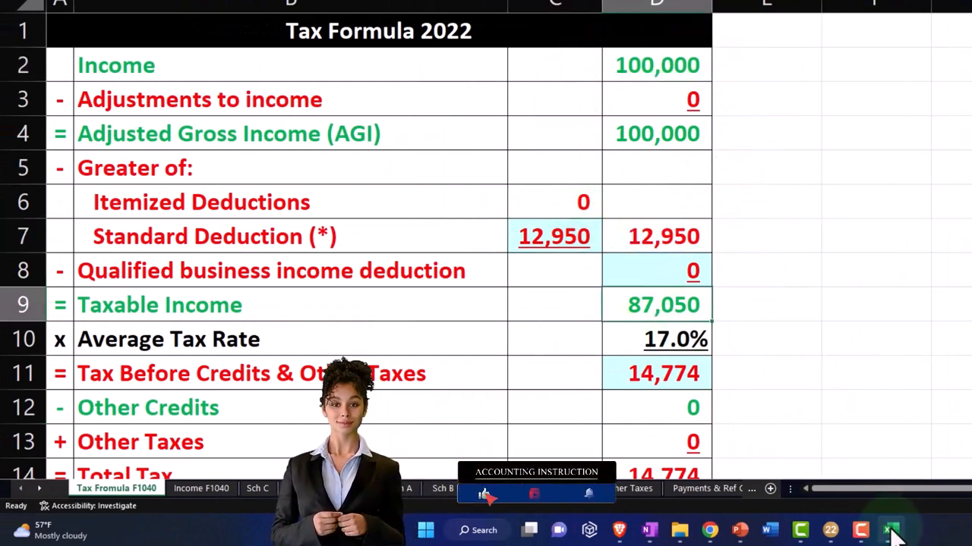
{"action": "left_click", "coordinate": [890, 530]}
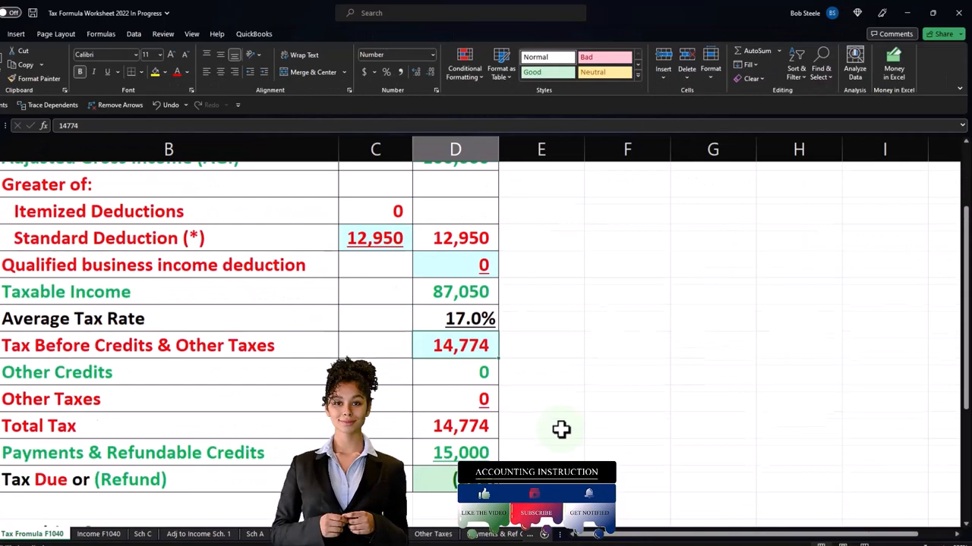
{"action": "scroll", "scroll_direction": "down", "scroll_amount": 3}
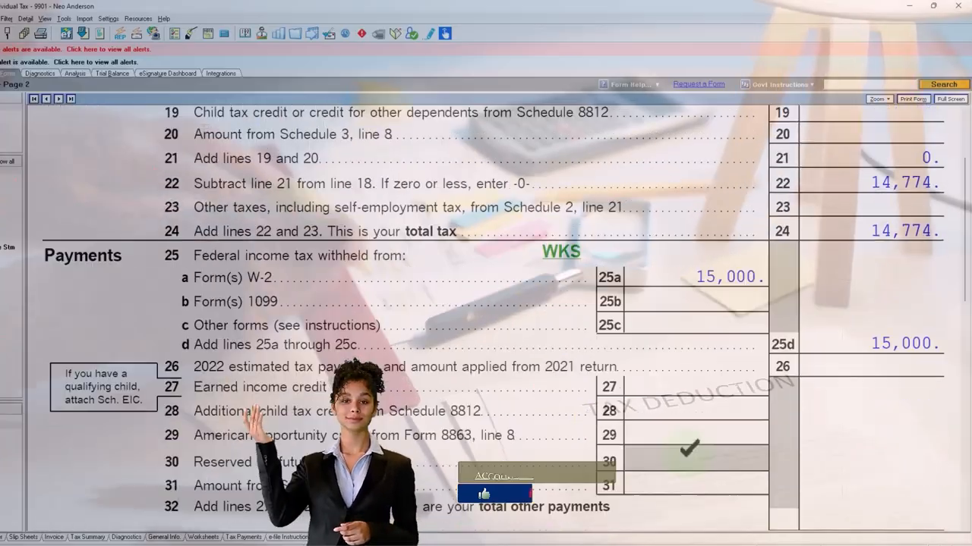
{"action": "scroll", "scroll_direction": "down", "scroll_amount": 3}
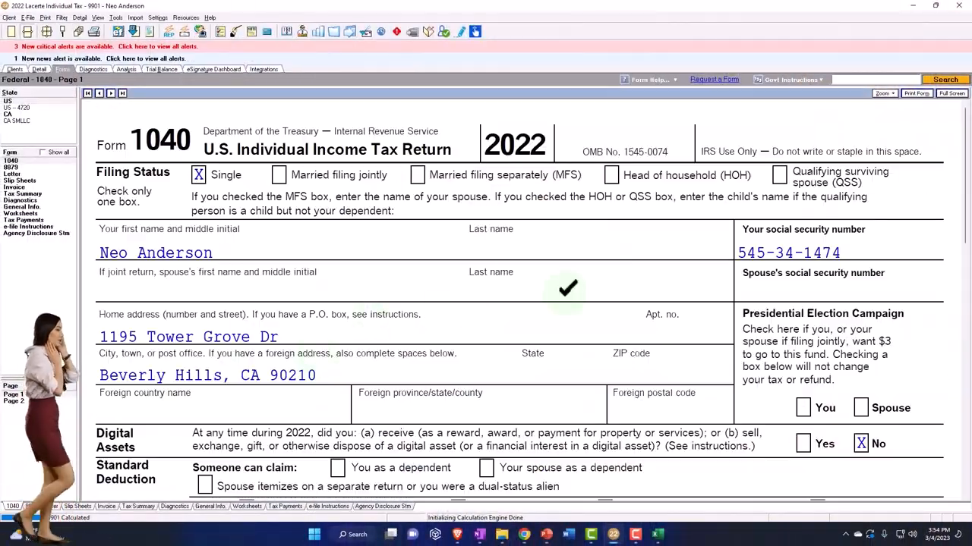
{"action": "scroll", "scroll_direction": "down", "scroll_amount": 3}
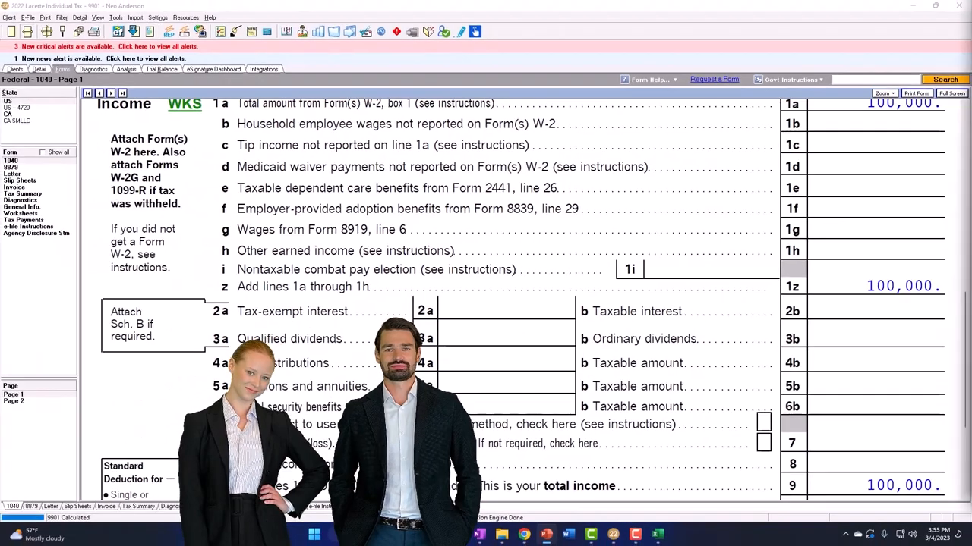
Scroll up the Pensions, IRA Distributions screen to view the 1099 R payer record.
{"action": "scroll", "scroll_direction": "up", "scroll_amount": 3}
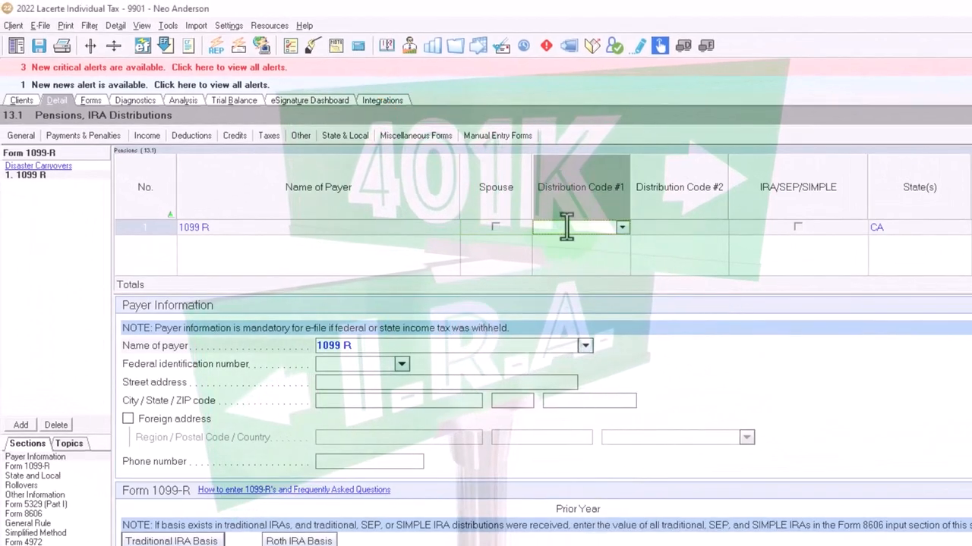
Set the 1099-R distribution code to 7 - Normal distribution and enter the gross distribution.
{"action": "left_click", "coordinate": [622, 227]}
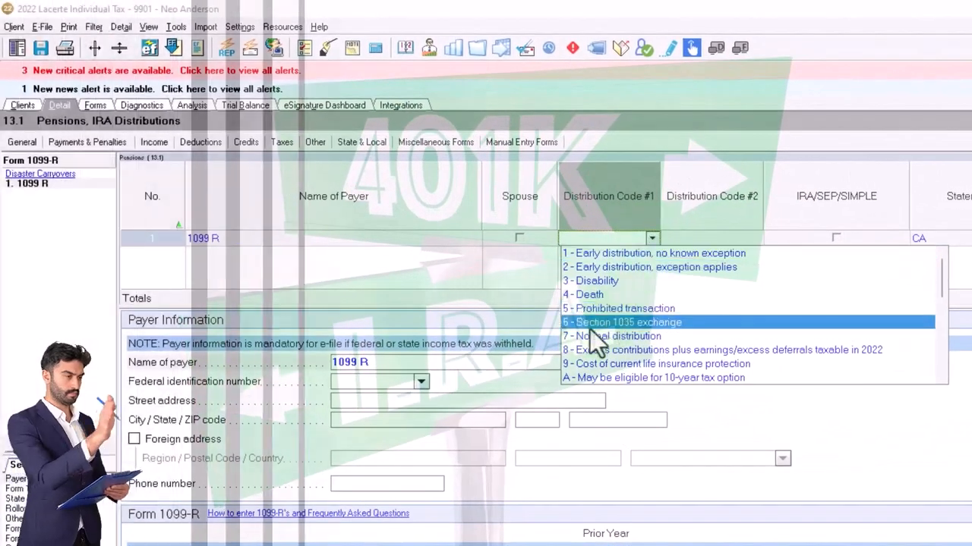
{"action": "left_click", "coordinate": [611, 336]}
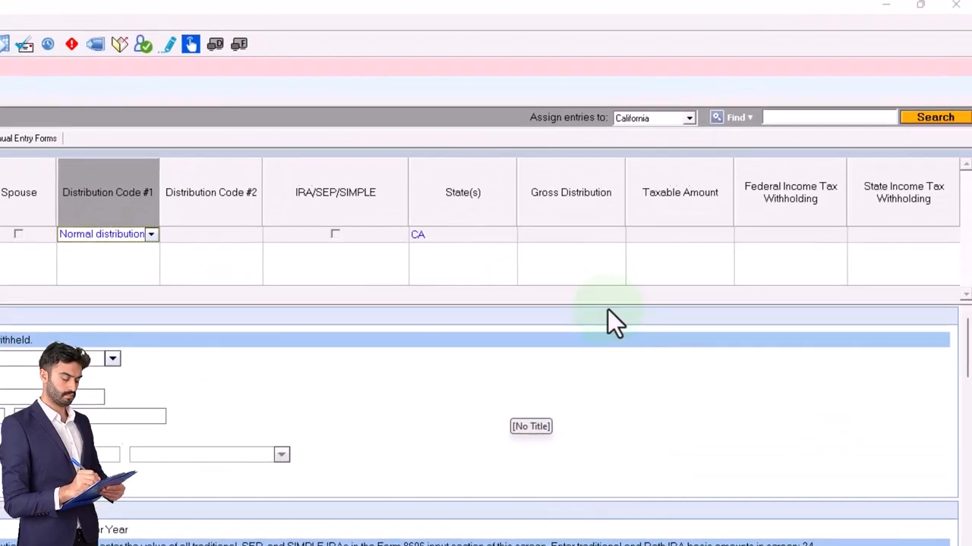
{"action": "left_click", "coordinate": [567, 238]}
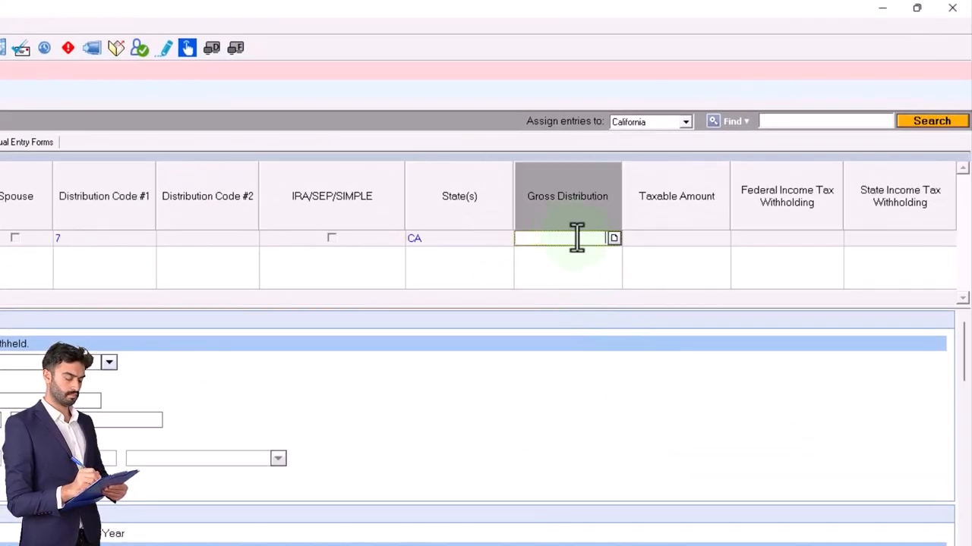
{"action": "type", "text": "10,000"}
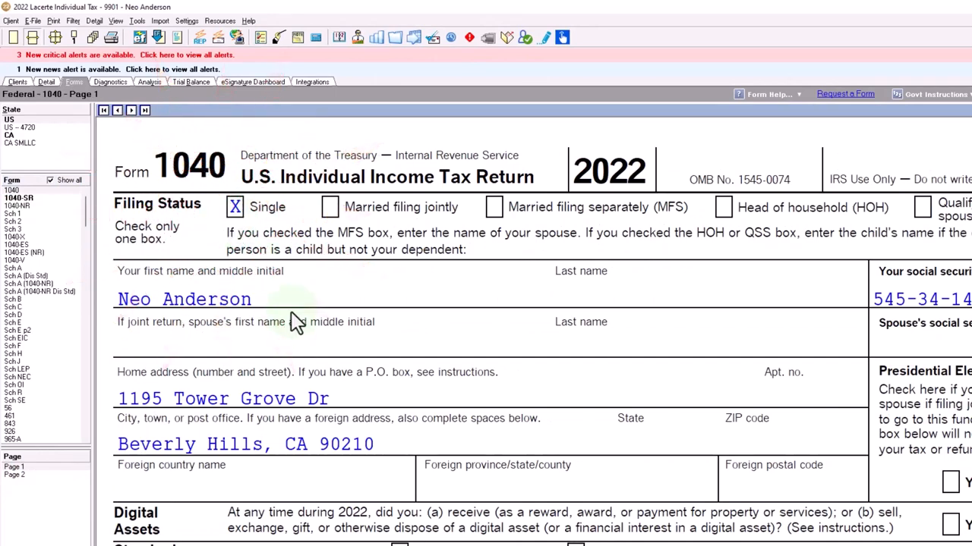
Verify Form 1040 shows 1,000 pension, 101,000 total income and 86,300 taxable income.
{"action": "scroll", "scroll_direction": "down", "scroll_amount": 3}
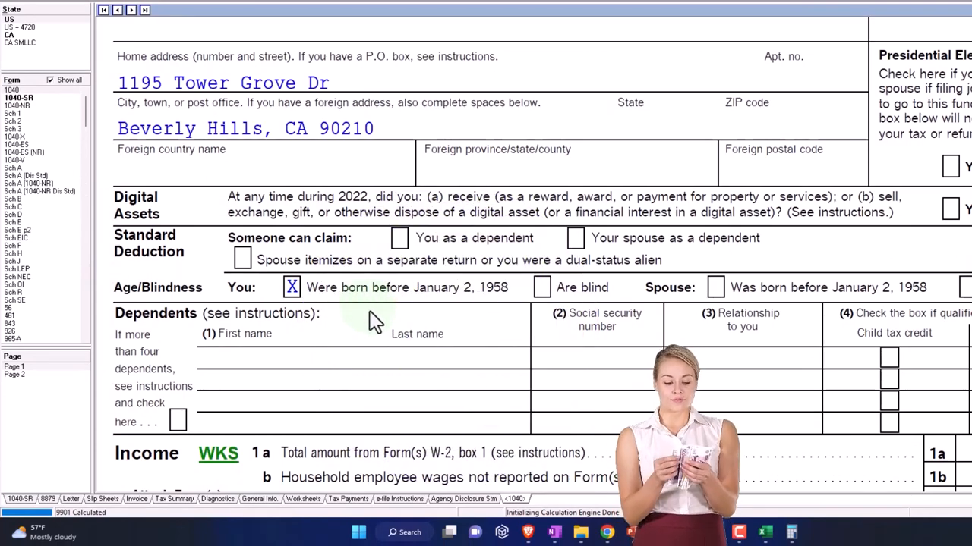
{"action": "scroll", "scroll_direction": "down", "scroll_amount": 3}
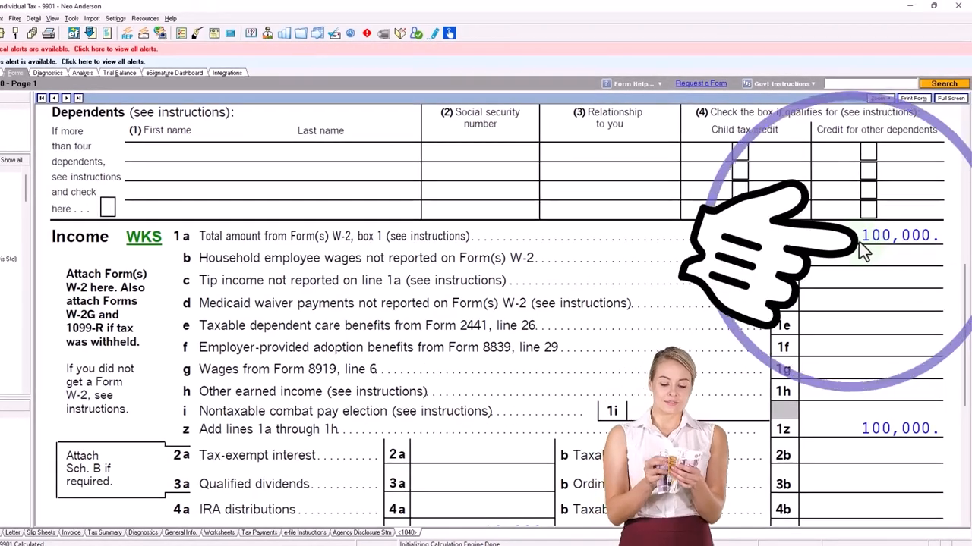
{"action": "scroll", "scroll_direction": "down", "scroll_amount": 3}
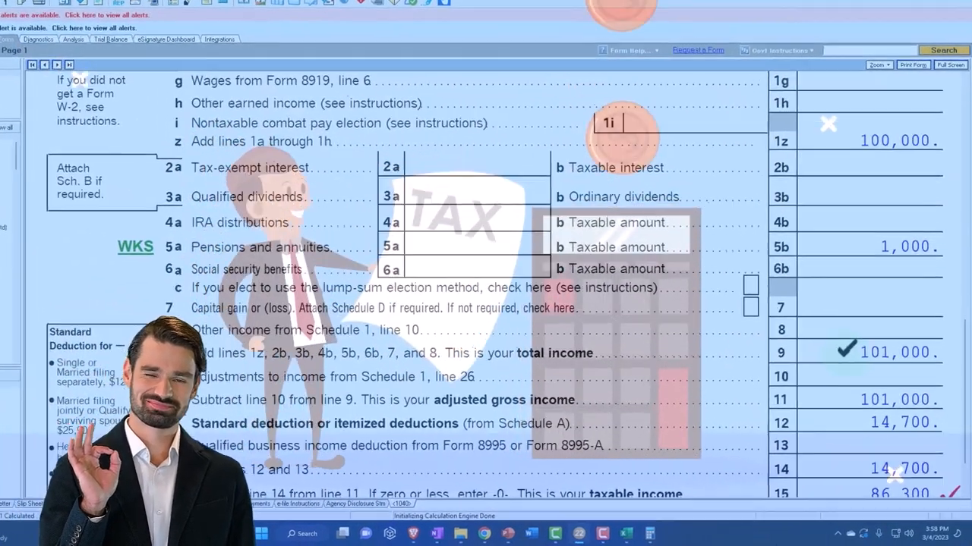
{"action": "scroll", "scroll_direction": "down", "scroll_amount": 3}
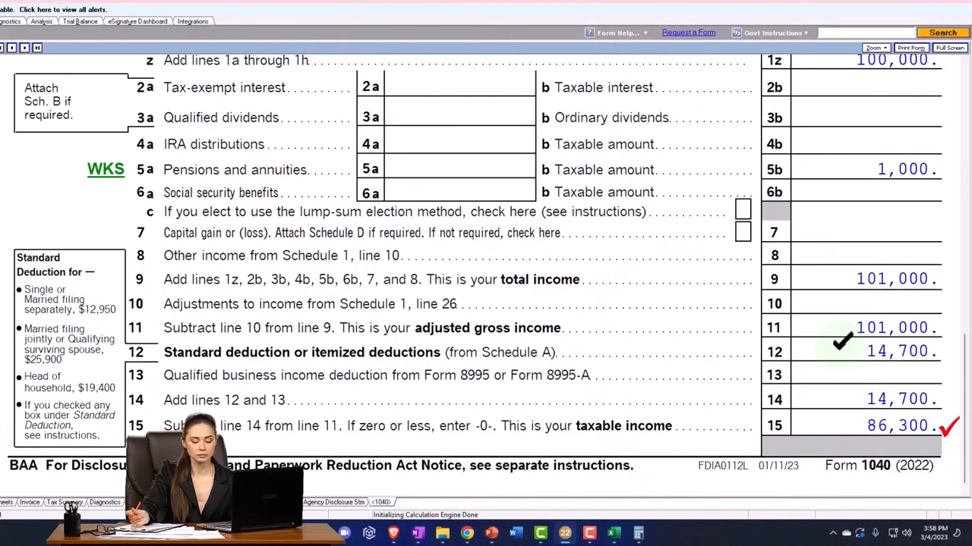
{"action": "left_click", "coordinate": [685, 533]}
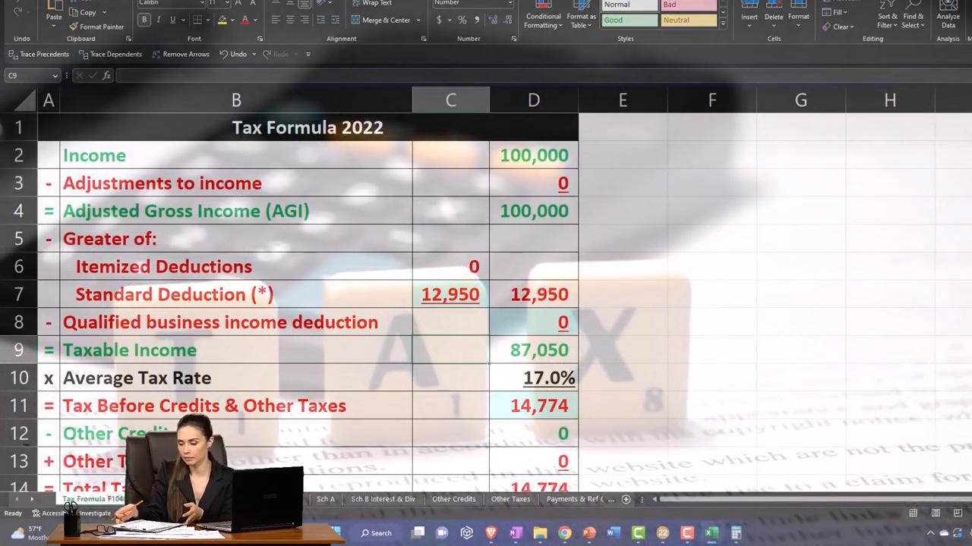
Scroll the Income F1040 sheet down to the IRA Distribution section totalling 0.
{"action": "scroll", "scroll_direction": "down", "scroll_amount": 3}
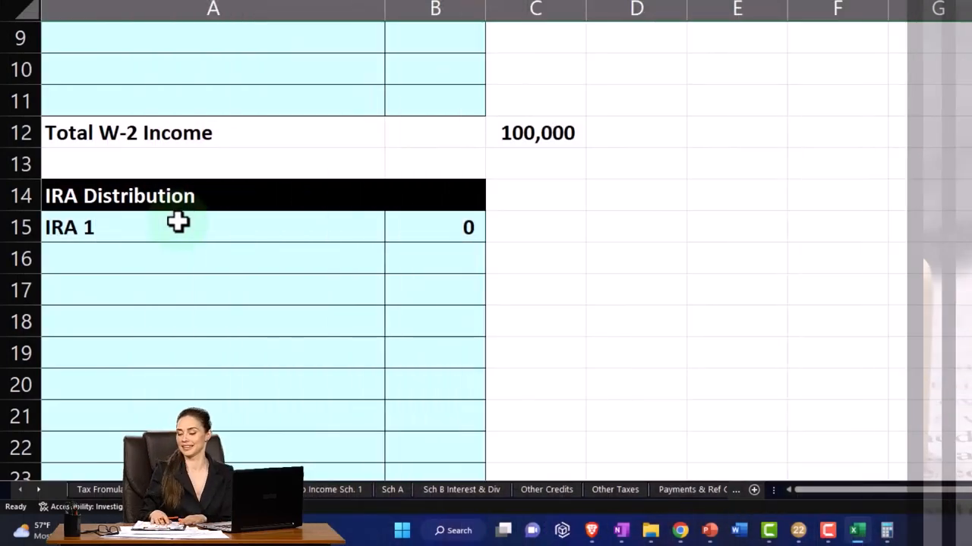
{"action": "scroll", "scroll_direction": "down", "scroll_amount": 3}
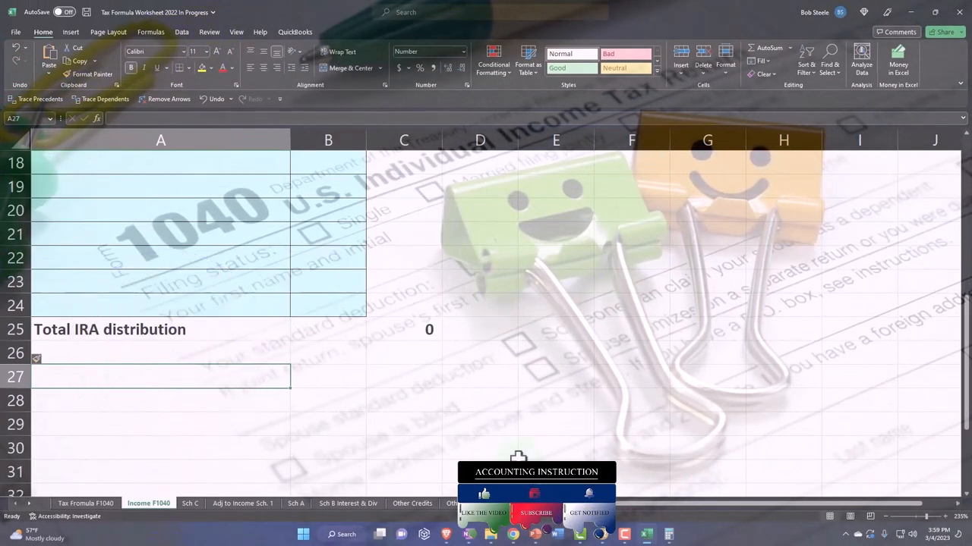
Add a 'Pension & Annuities' heading in the blank row below the IRA total.
{"action": "left_click", "coordinate": [645, 535]}
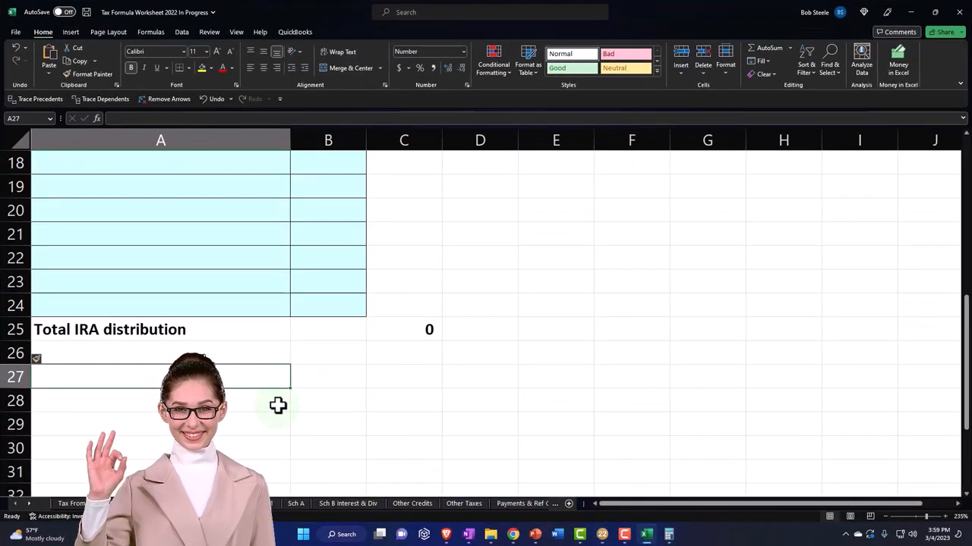
{"action": "type", "text": "Pension"}
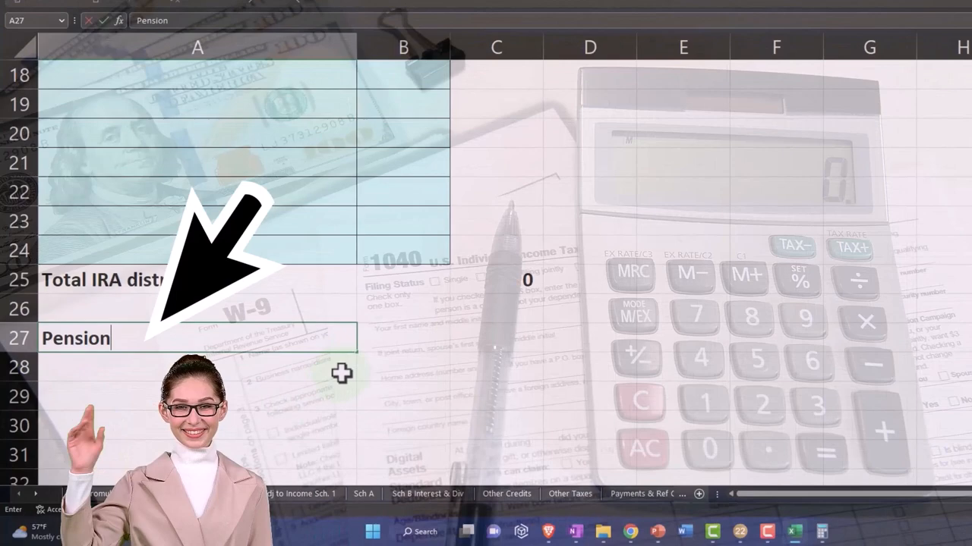
{"action": "type", "text": "& Annuities"}
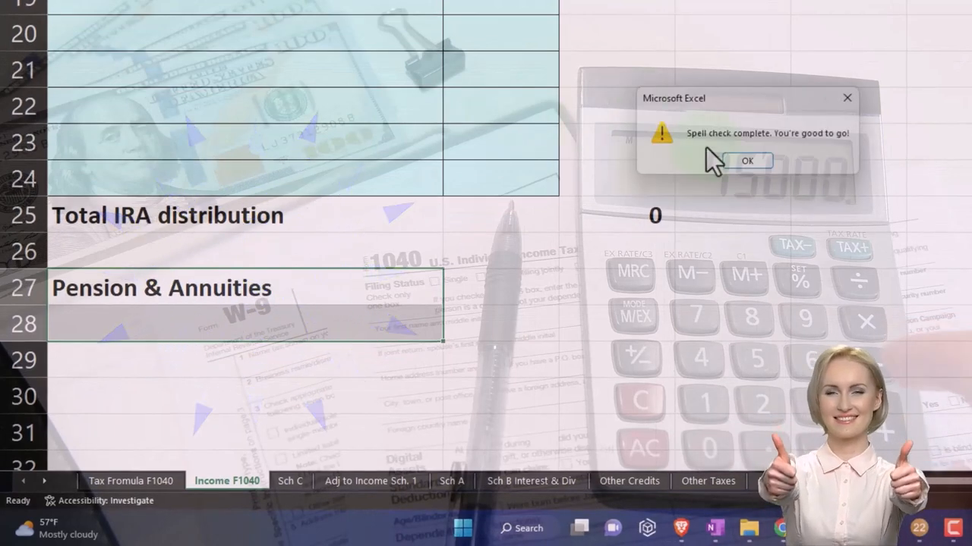
{"action": "left_click", "coordinate": [745, 160]}
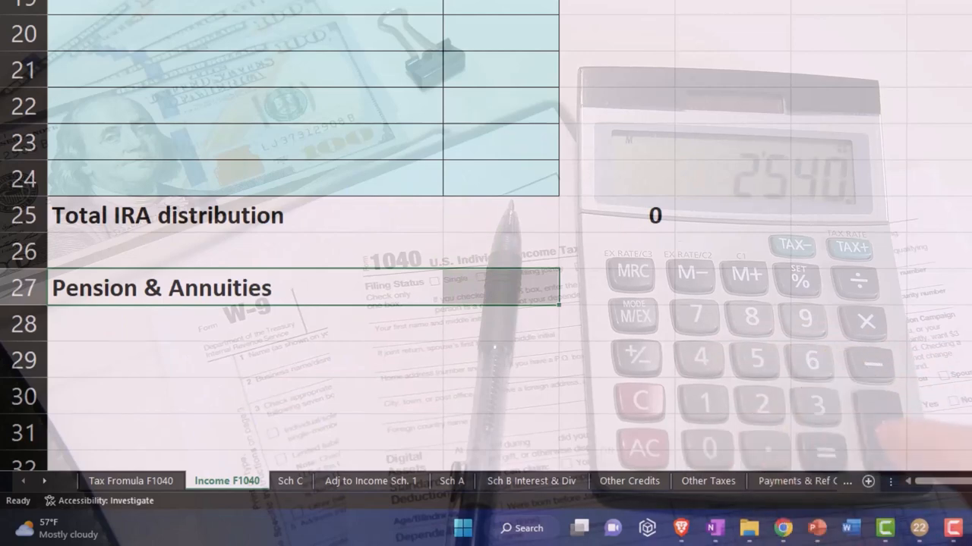
Make the heading a black bar and give rows 28–34 light-blue fill with borders.
{"action": "left_click", "coordinate": [231, 68]}
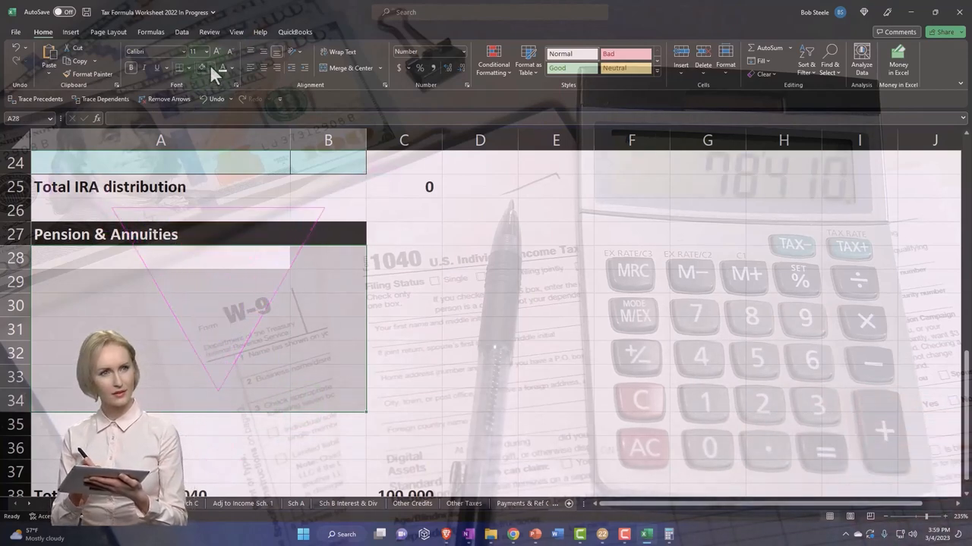
{"action": "left_click", "coordinate": [211, 68]}
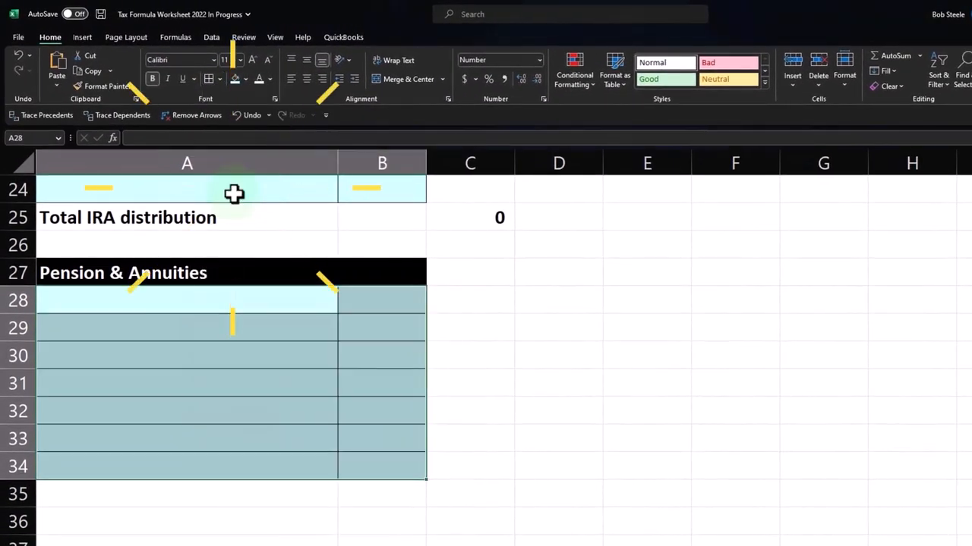
{"action": "left_click", "coordinate": [110, 497]}
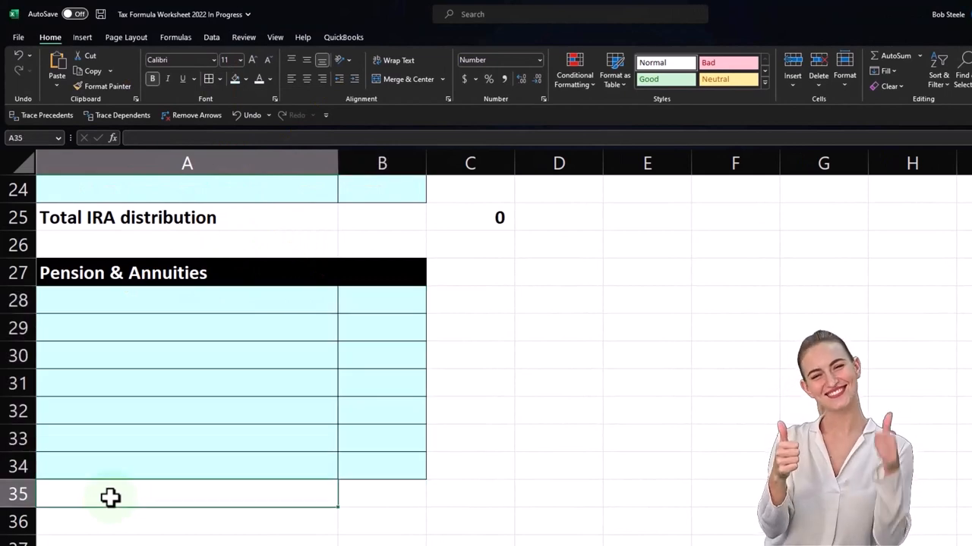
List 1099 R 1 at 1,000, add a Total pension & annuities row, and update total income.
{"action": "type", "text": "Total pension &"}
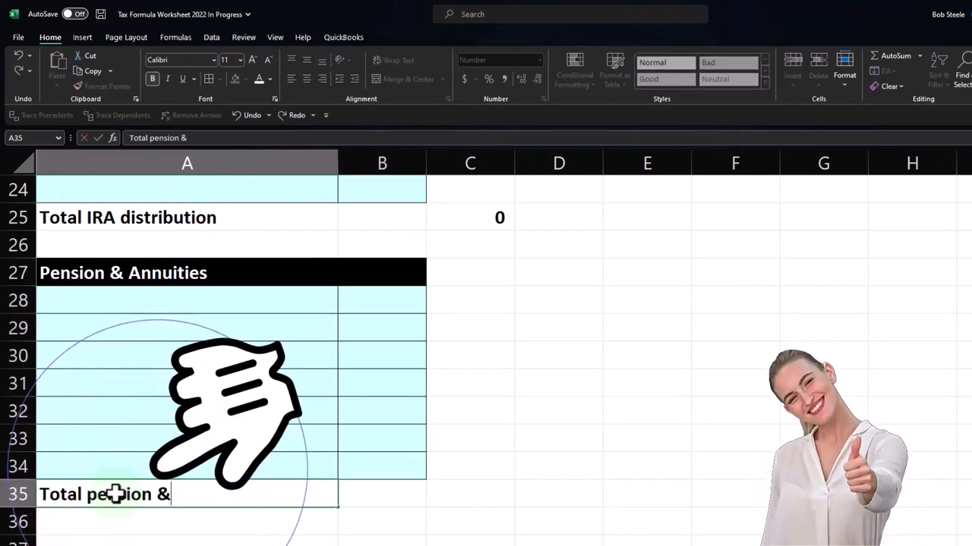
{"action": "type", "text": "annuities"}
{"action": "left_click", "coordinate": [187, 300]}
{"action": "type", "text": "1009"}
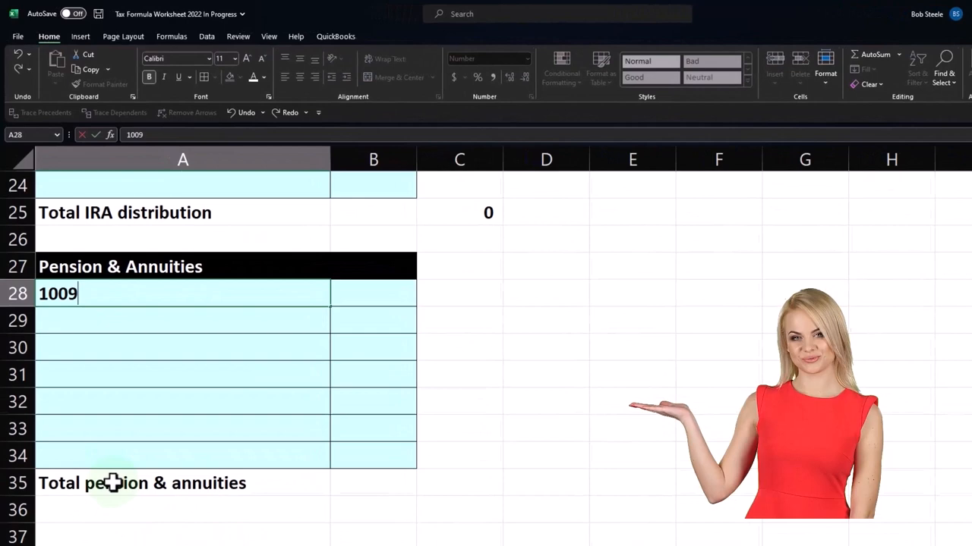
{"action": "type", "text": "1099 R"}
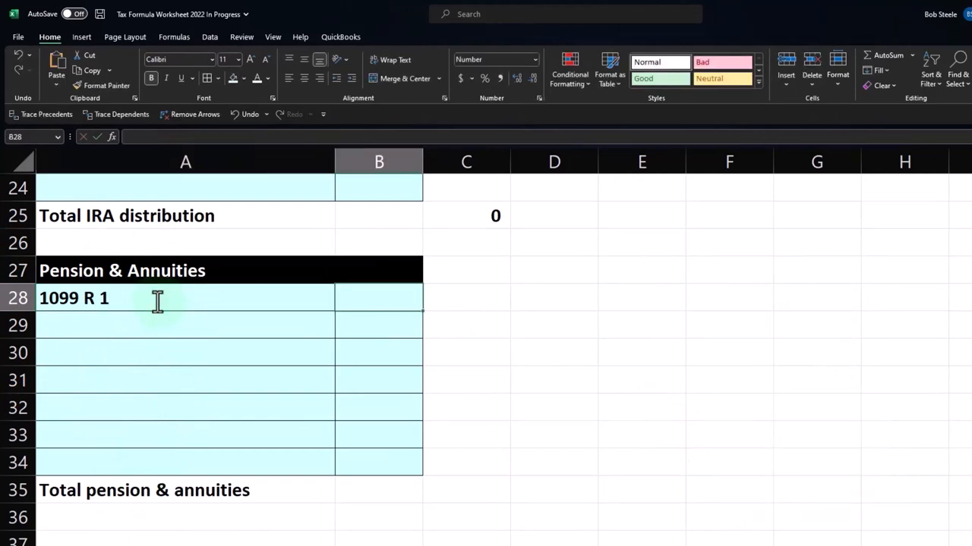
{"action": "type", "text": "10"}
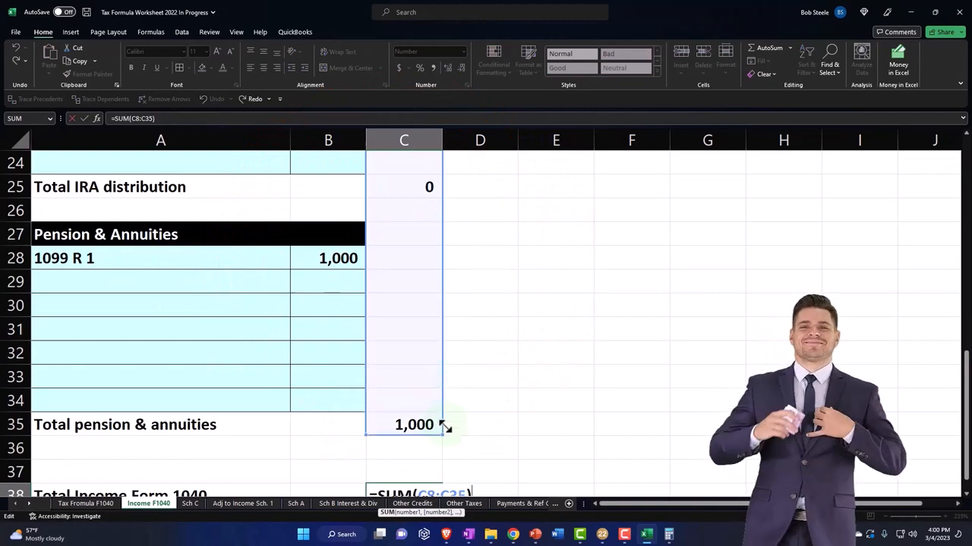
{"action": "key", "text": "Return"}
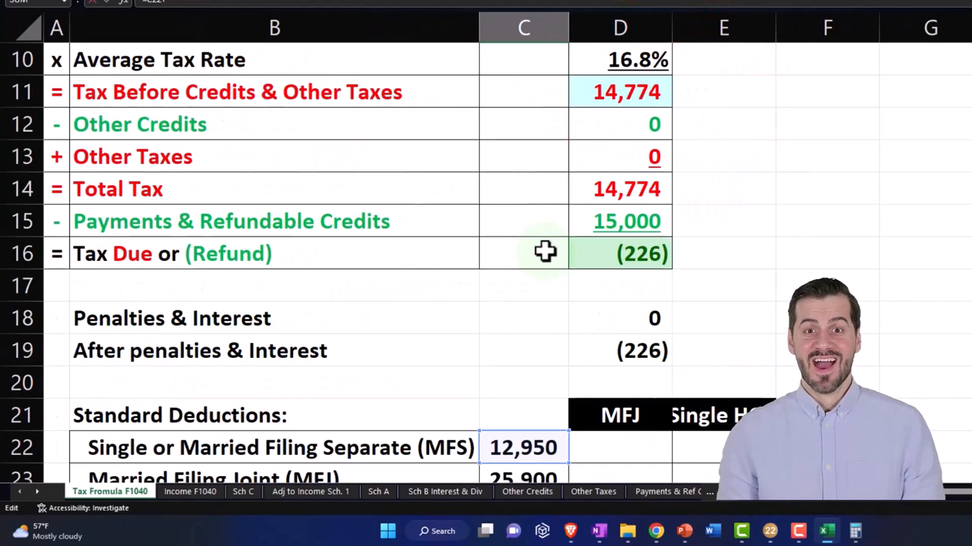
Review the Tax Formula sheet's 86,300 taxable income, 14,774 total tax and (226) refund.
{"action": "scroll", "scroll_direction": "down", "scroll_amount": 3}
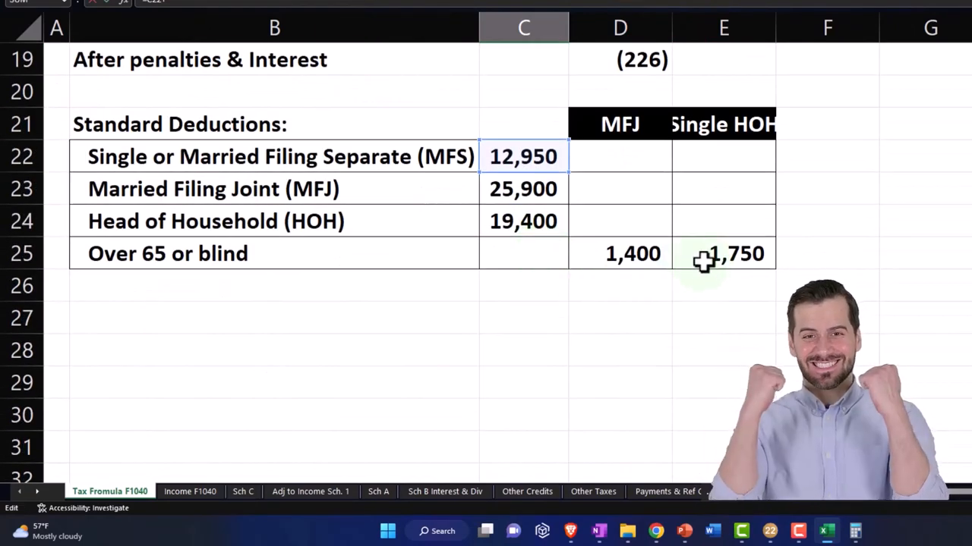
{"action": "scroll", "scroll_direction": "up", "scroll_amount": 3}
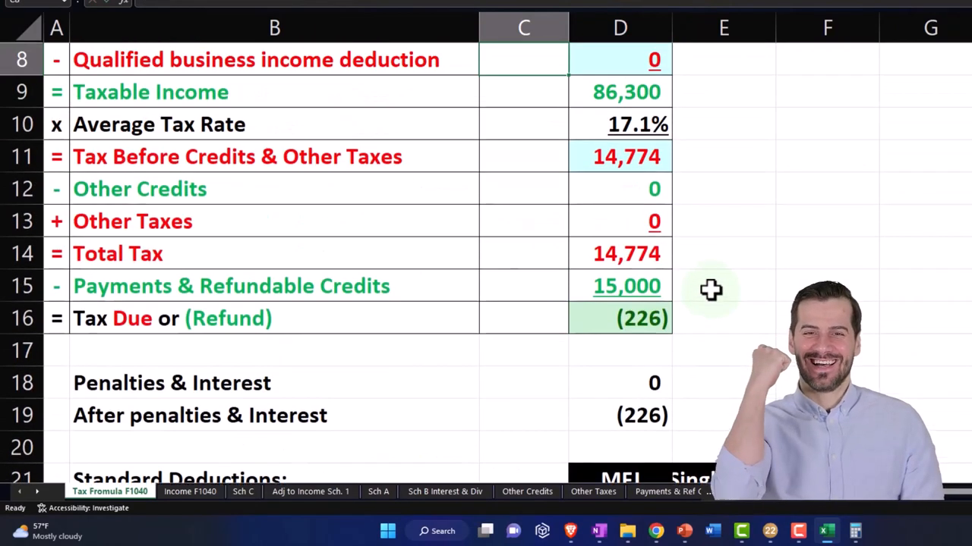
{"action": "scroll", "scroll_direction": "up", "scroll_amount": 3}
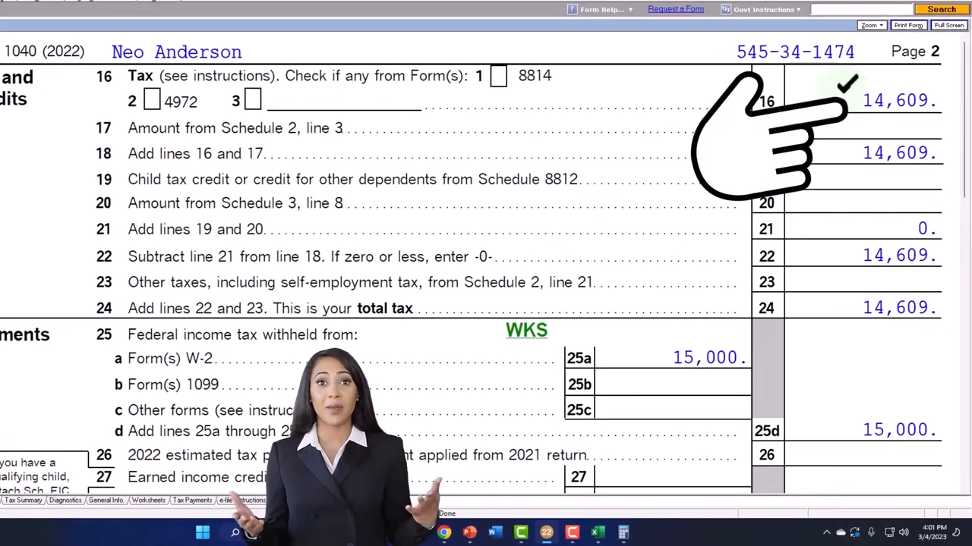
Compare Lacerte's 14,609 tax and 391 refund with the Excel worksheet, then view page 1.
{"action": "left_click", "coordinate": [662, 533]}
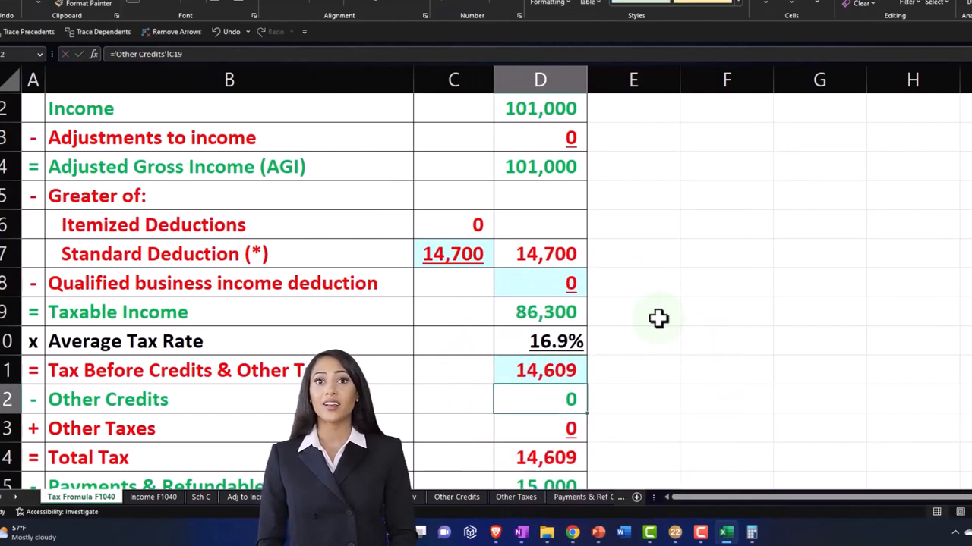
{"action": "scroll", "scroll_direction": "down", "scroll_amount": 3}
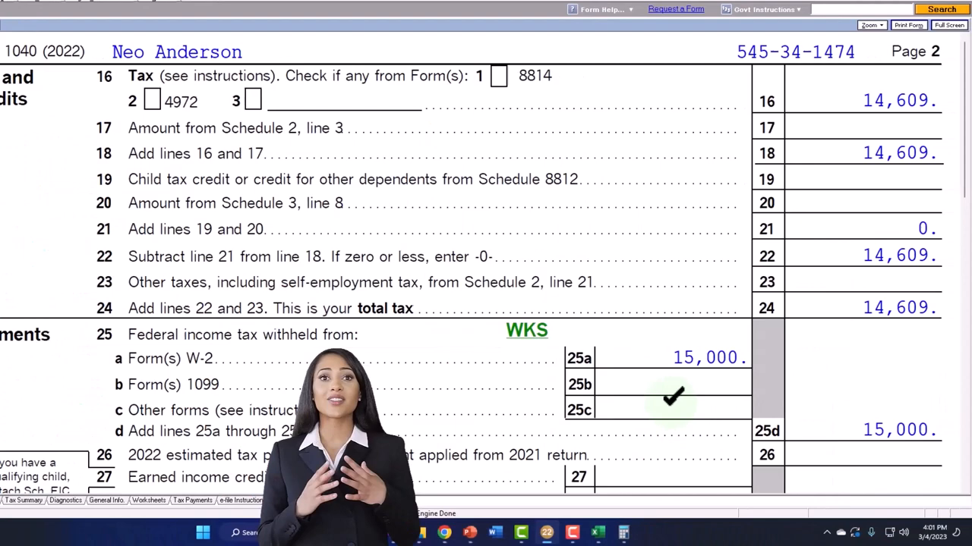
{"action": "scroll", "scroll_direction": "down", "scroll_amount": 3}
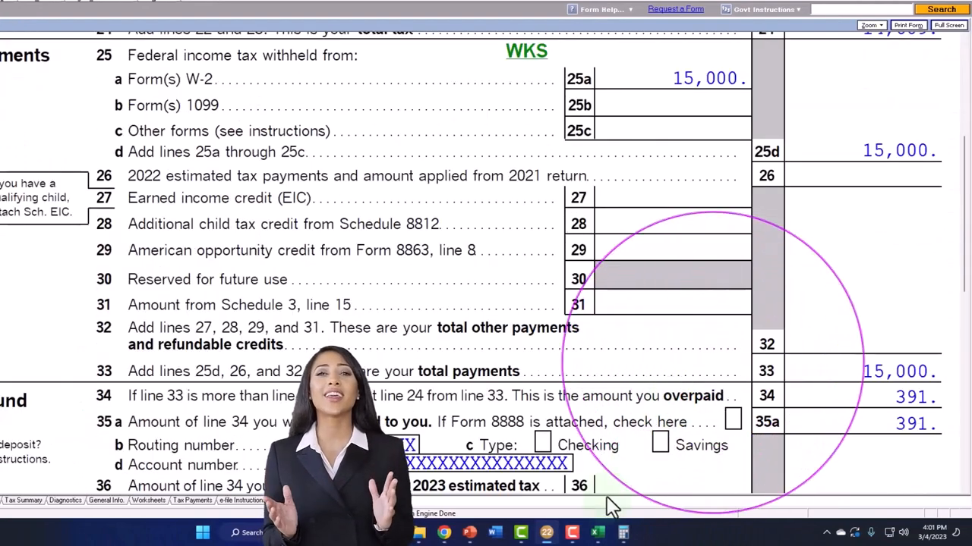
{"action": "left_click", "coordinate": [597, 532]}
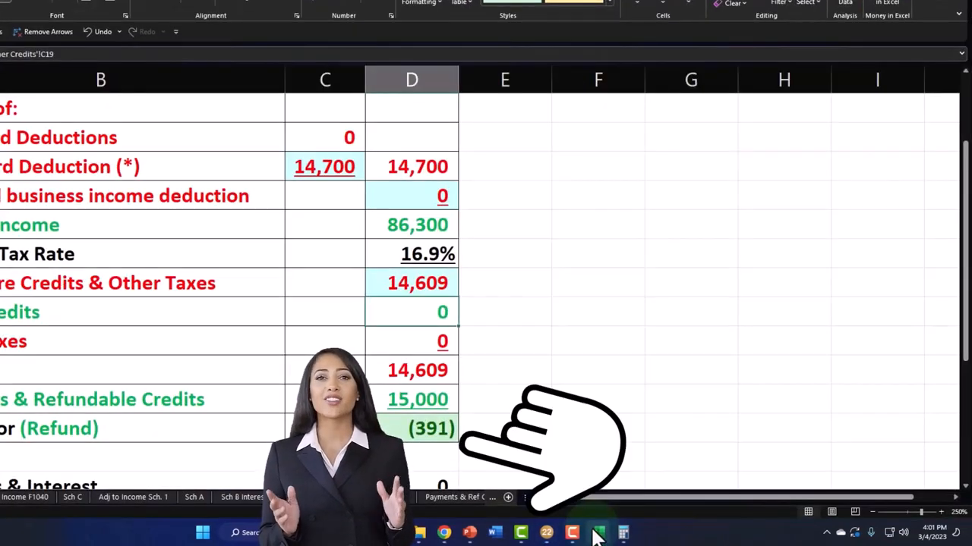
{"action": "left_click", "coordinate": [598, 532]}
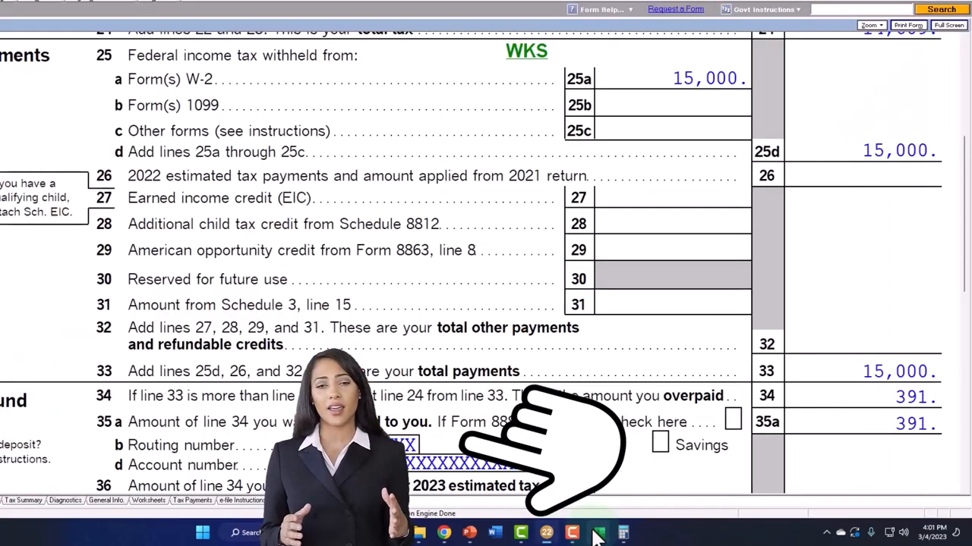
{"action": "scroll", "scroll_direction": "up", "scroll_amount": 3}
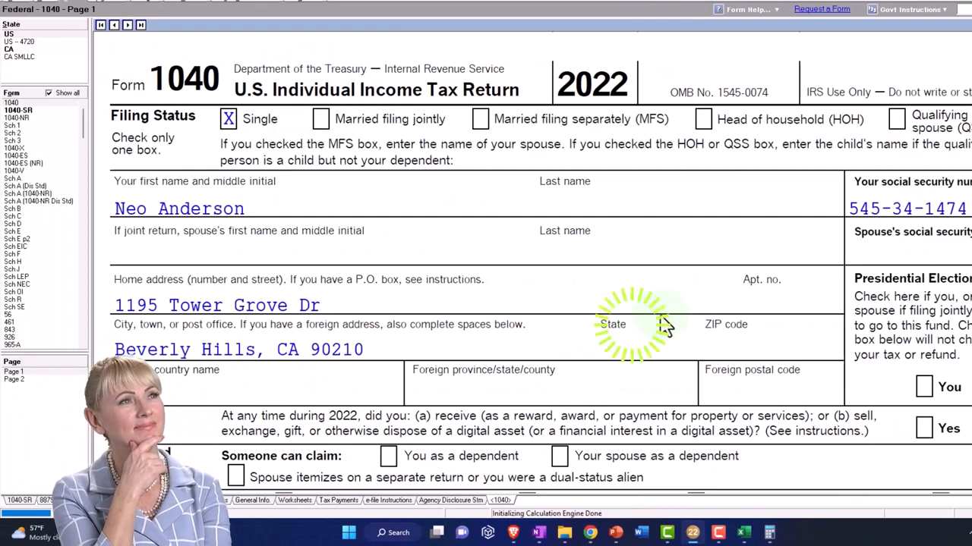
Scroll Form 1040 through lines 4a–5b to review the pension distribution lines.
{"action": "scroll", "scroll_direction": "down", "scroll_amount": 3}
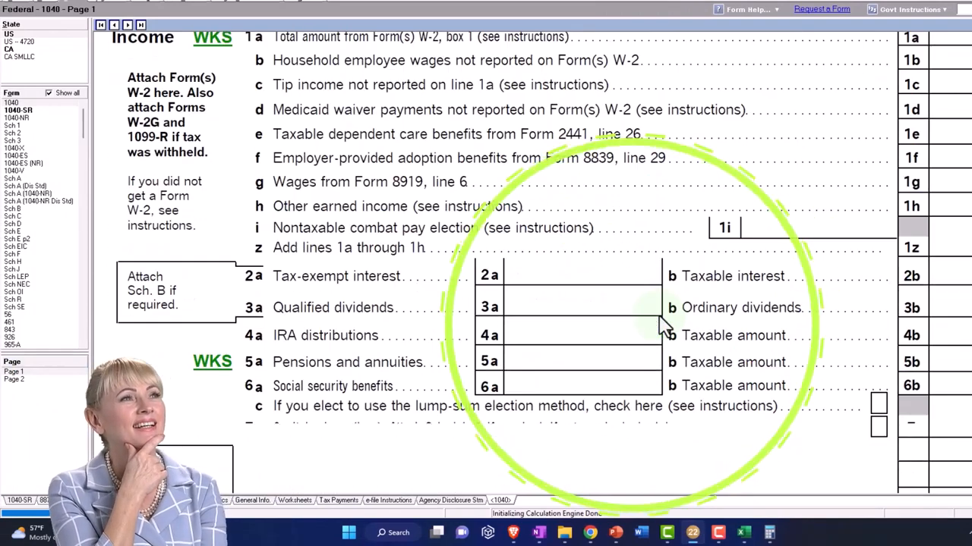
{"action": "scroll", "scroll_direction": "down", "scroll_amount": 3}
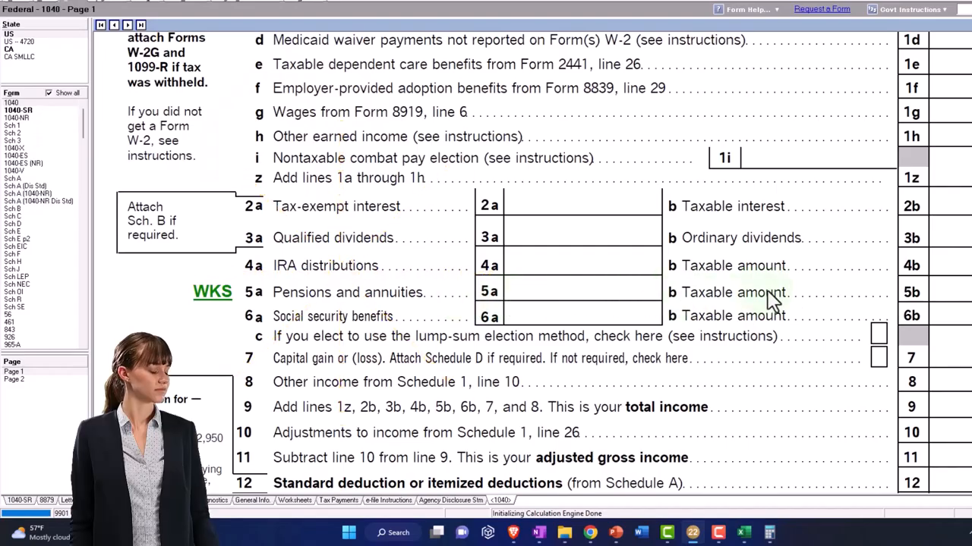
{"action": "scroll", "scroll_direction": "up", "scroll_amount": 3}
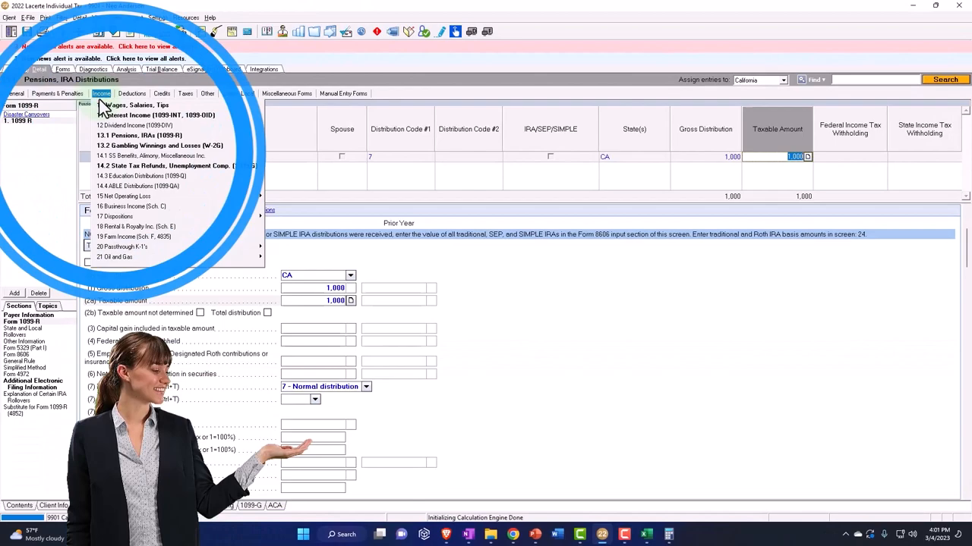
Enter a 1099-R with $100,000 gross and taxable distribution and $15,000 federal withholding.
{"action": "left_click", "coordinate": [137, 105]}
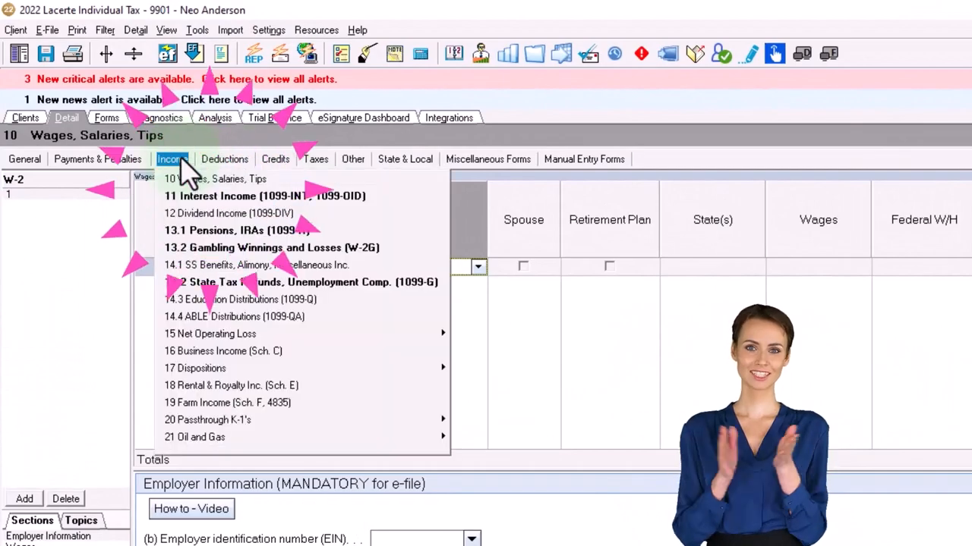
{"action": "left_click", "coordinate": [238, 230]}
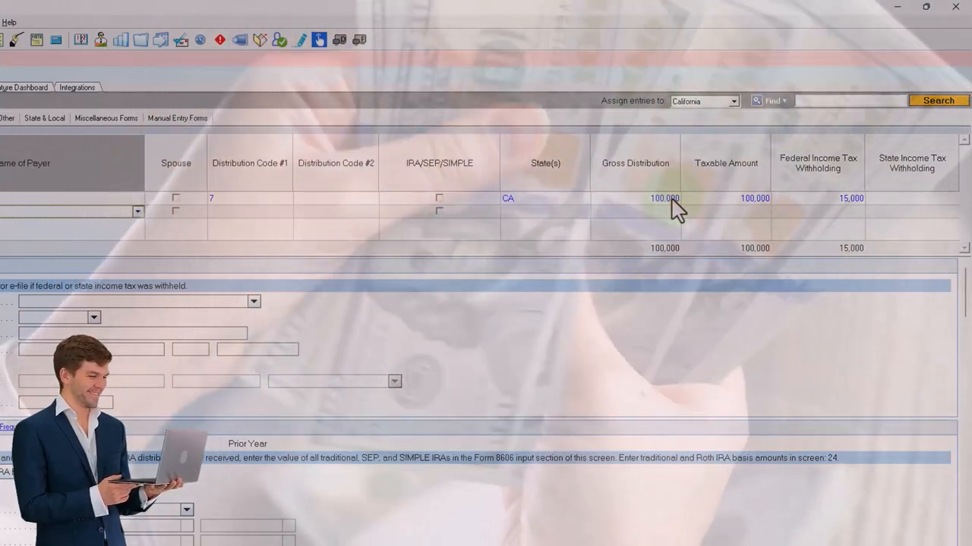
{"action": "left_click", "coordinate": [664, 198]}
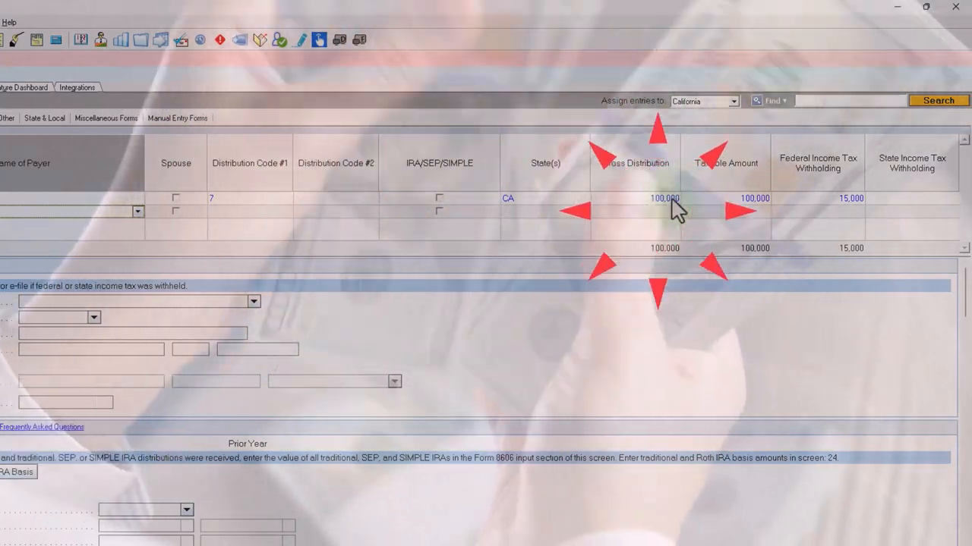